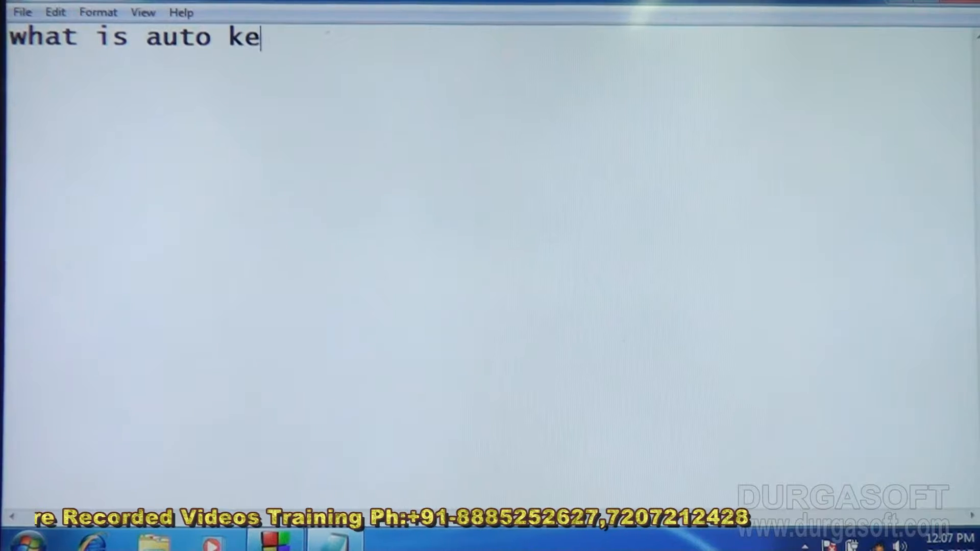
Finish the question 'what is auto keyword?' and answer 'used to declare variables'
{"action": "type", "text": "yword?"}
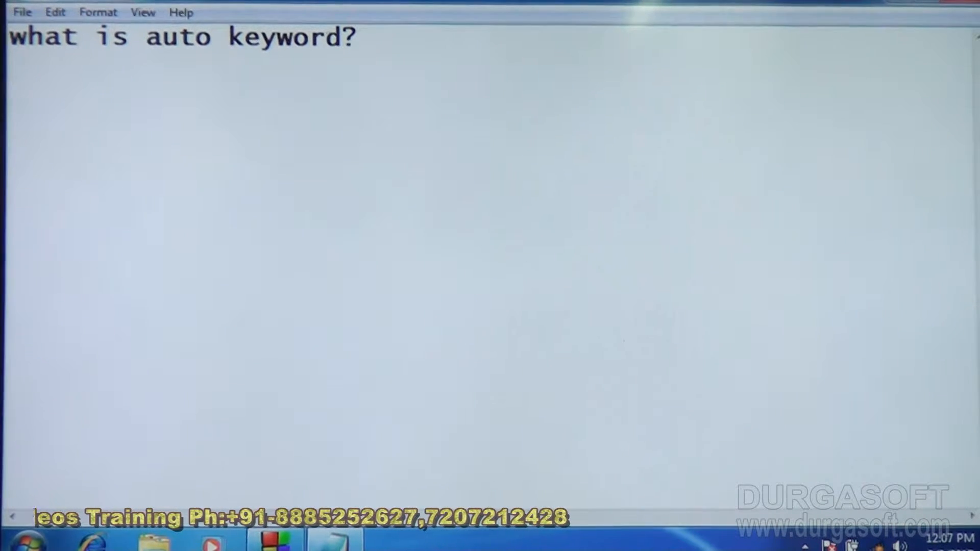
{"action": "type", "text": "used to dec"}
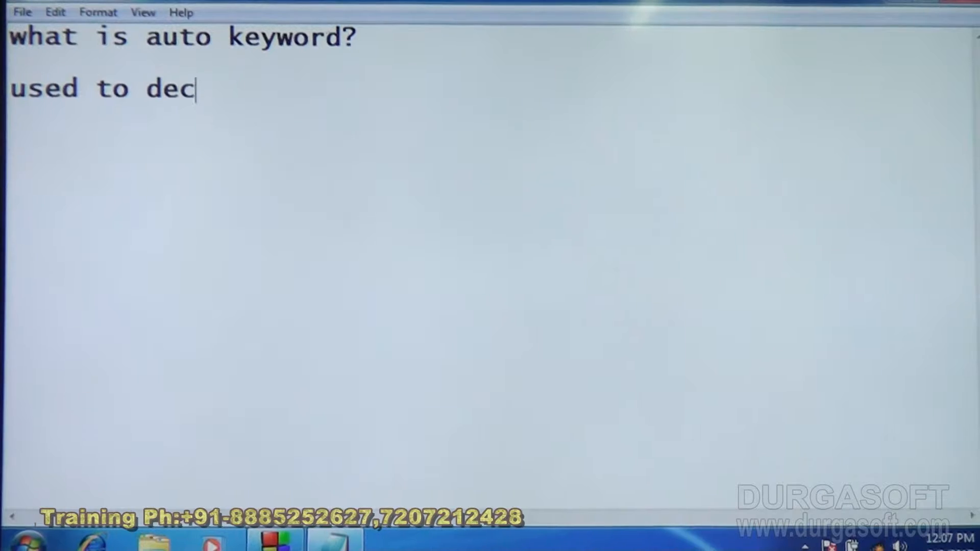
{"action": "type", "text": "lare"}
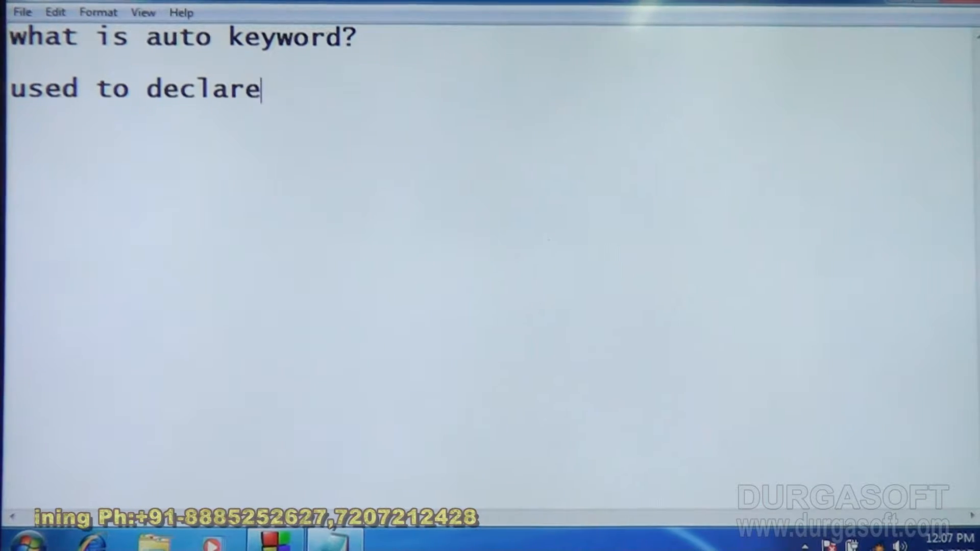
{"action": "type", "text": "variab"}
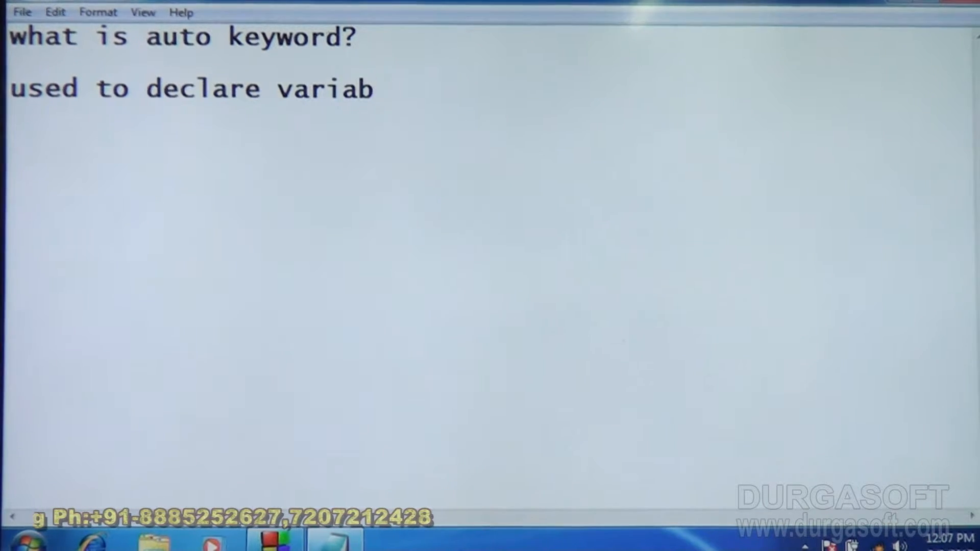
{"action": "type", "text": "les"}
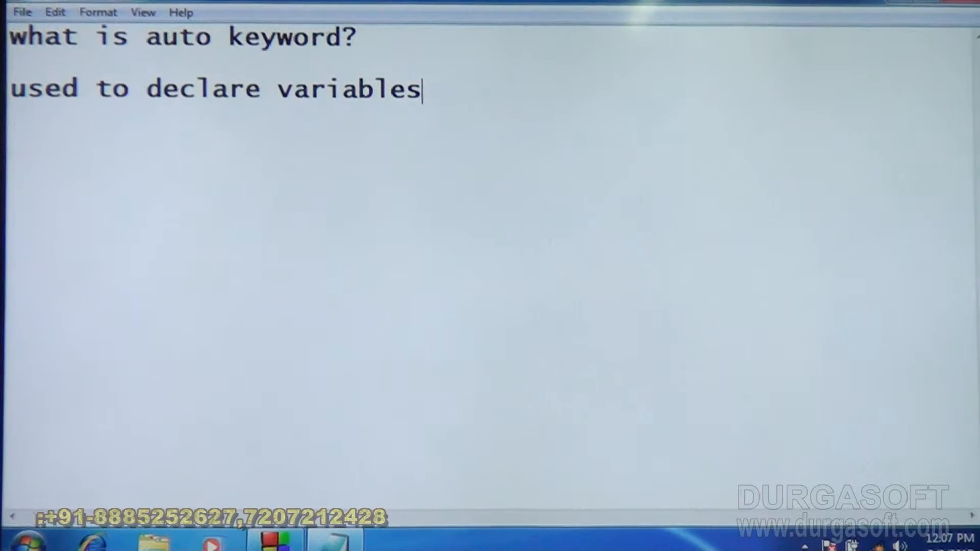
Add the example declarations auto int x; and auto float y; and start the 'auto -' line
{"action": "type", "text": "auto"}
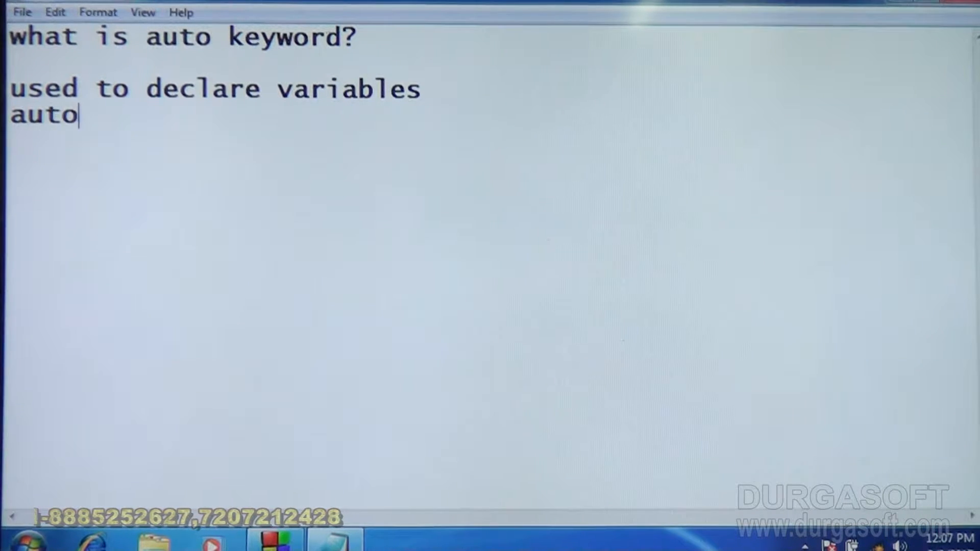
{"action": "key", "text": "backspace"}
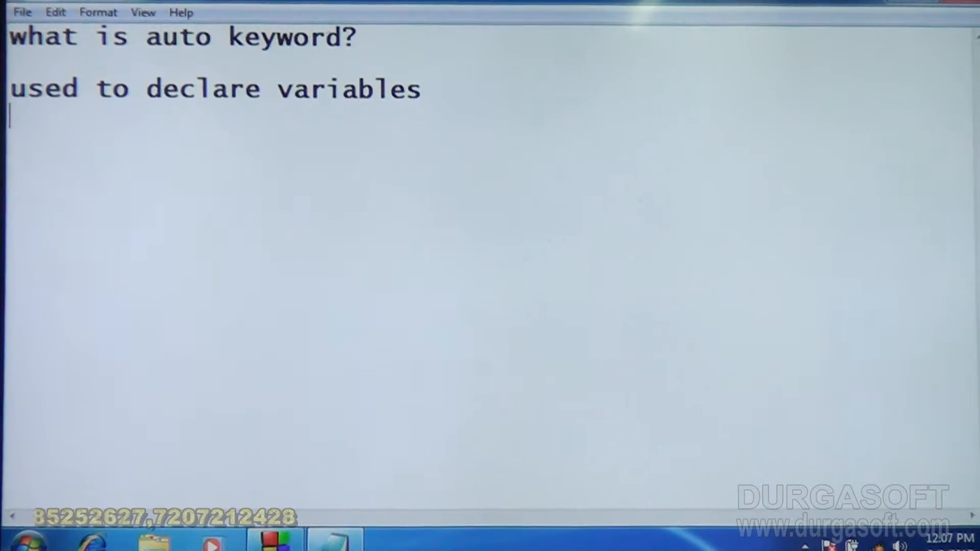
{"action": "type", "text": "auto int"}
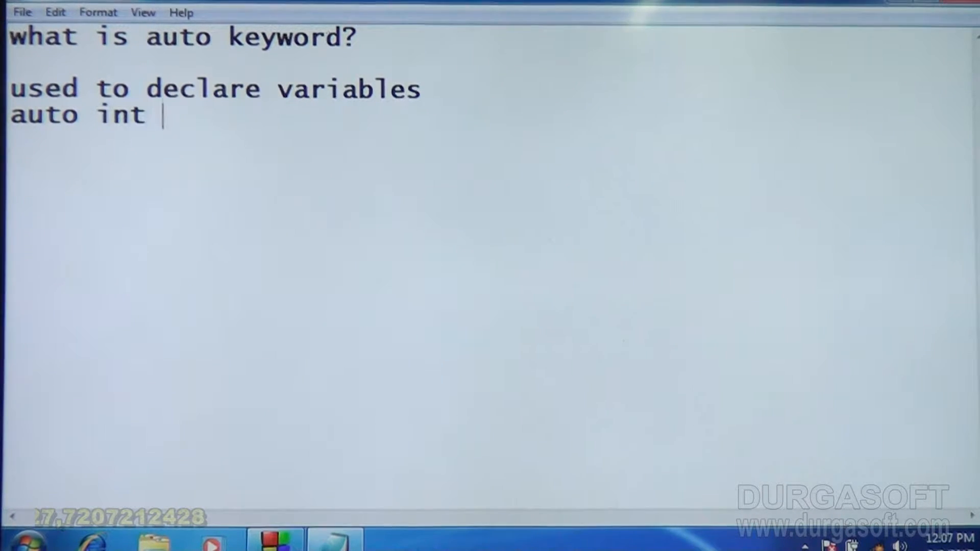
{"action": "type", "text": "x;"}
{"action": "type", "text": "auto fl"}
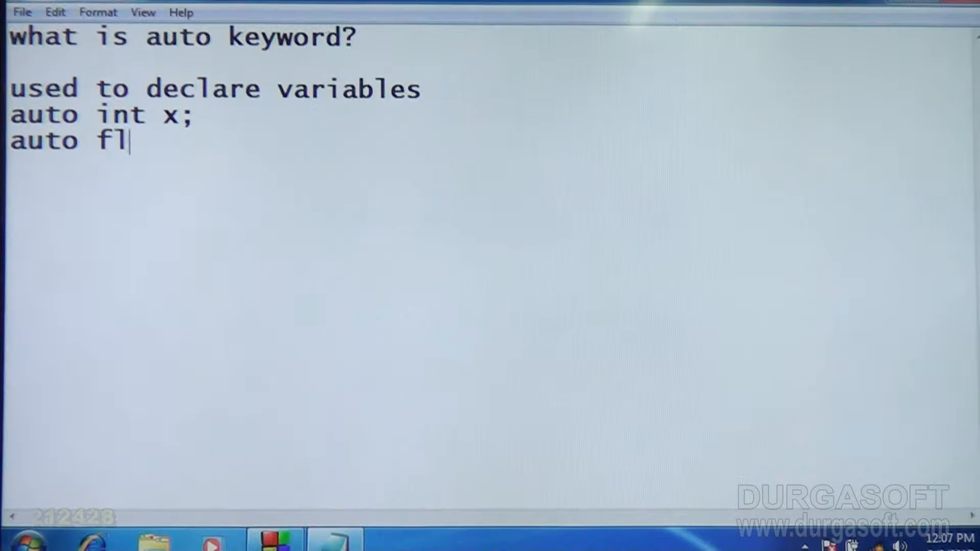
{"action": "type", "text": "oat y;"}
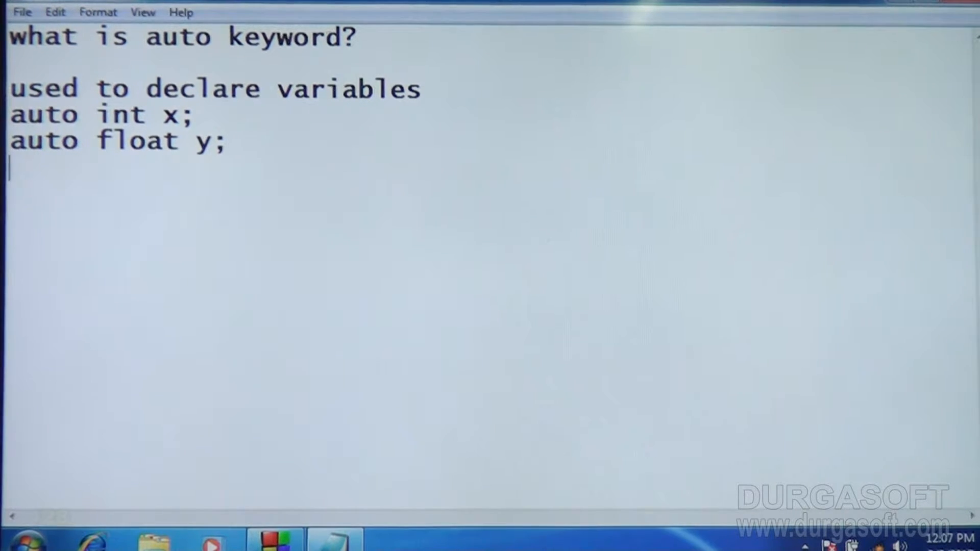
{"action": "type", "text": "auto -> aut"}
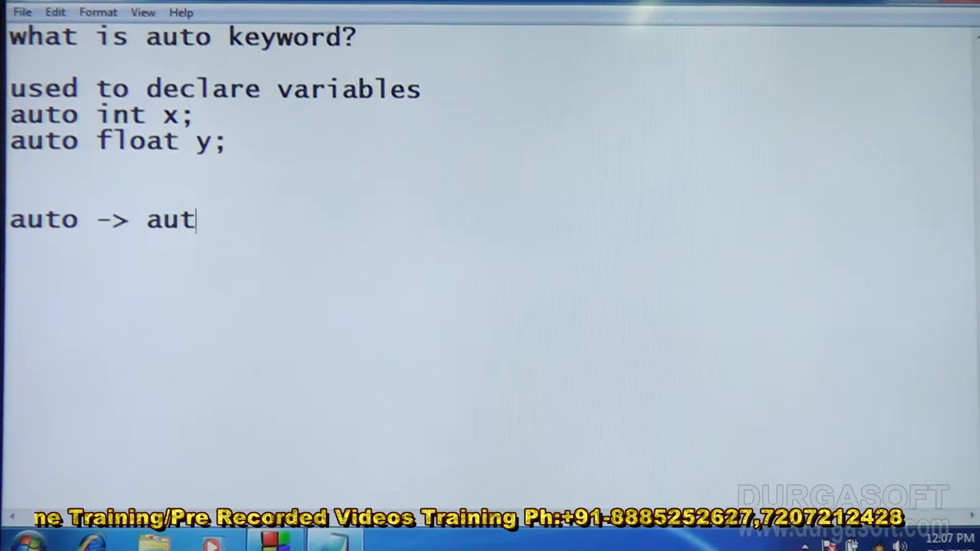
Write 'auto -> automatic' and 'automatic -> created when function is called'
{"action": "type", "text": "omatic"}
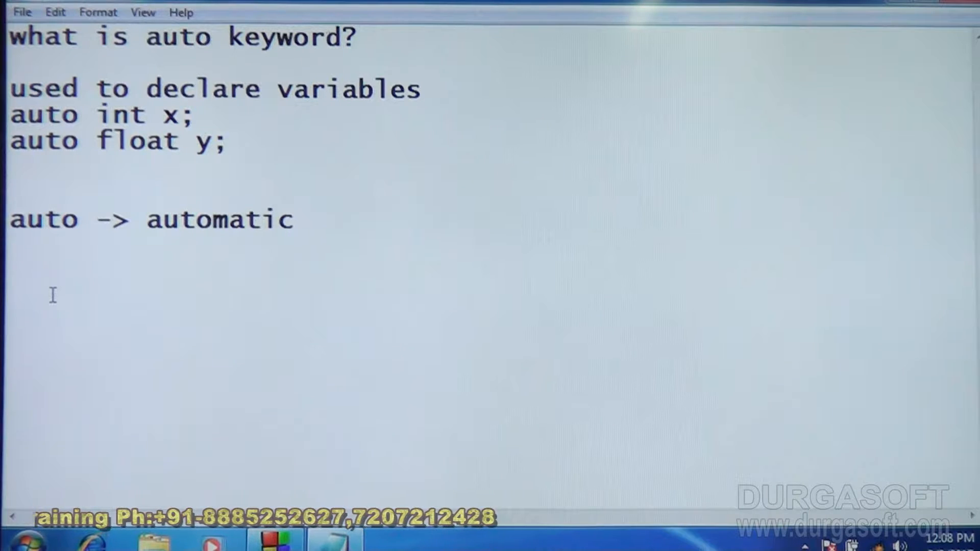
{"action": "type", "text": "automa"}
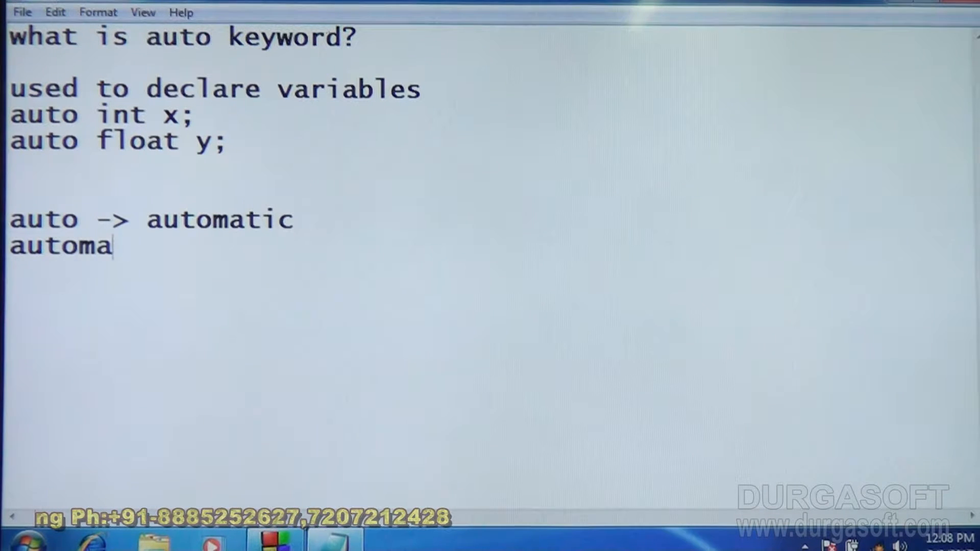
{"action": "type", "text": "tic ->"}
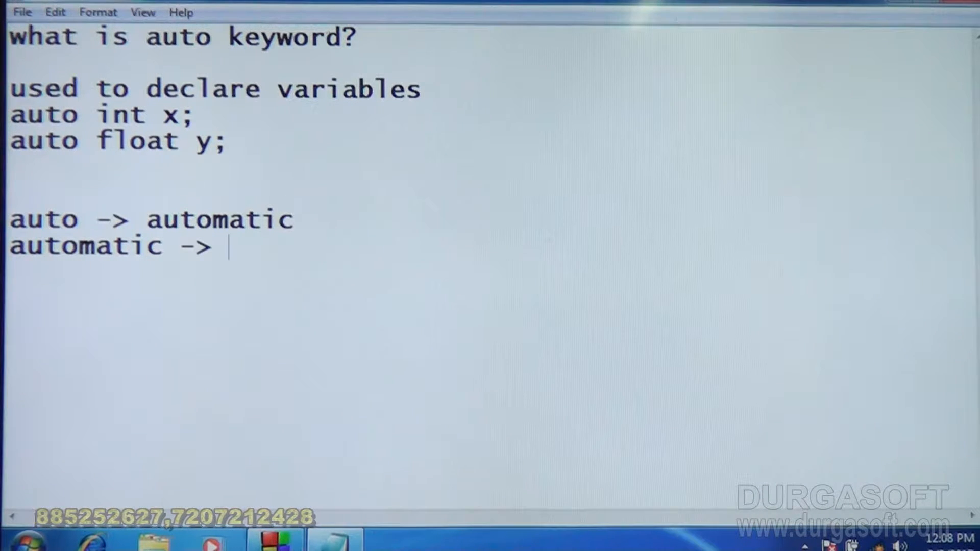
{"action": "type", "text": "created"}
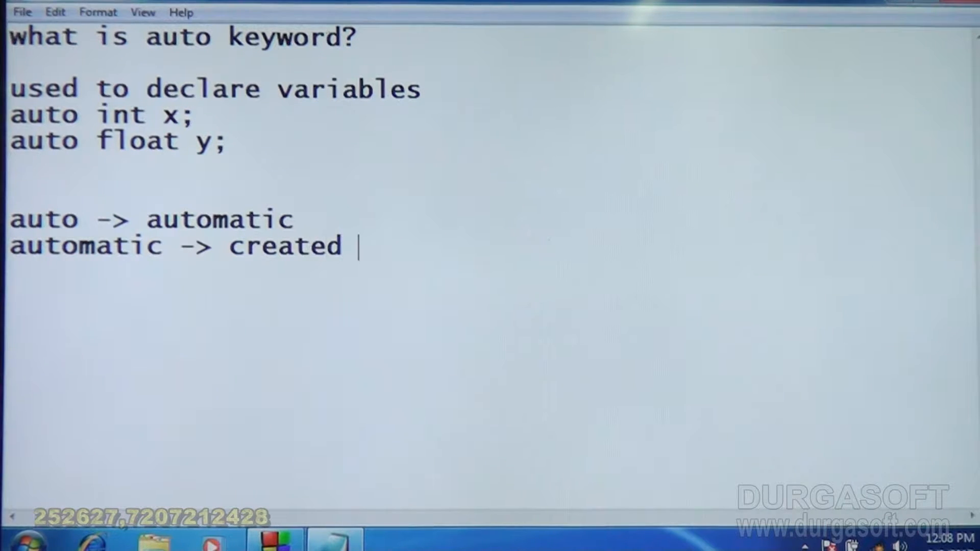
{"action": "type", "text": "whe"}
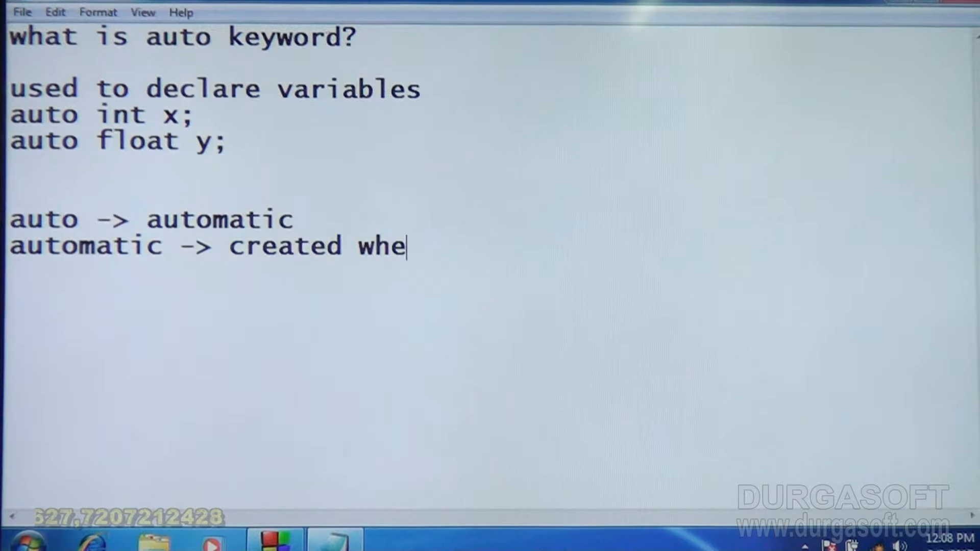
{"action": "type", "text": "n funct"}
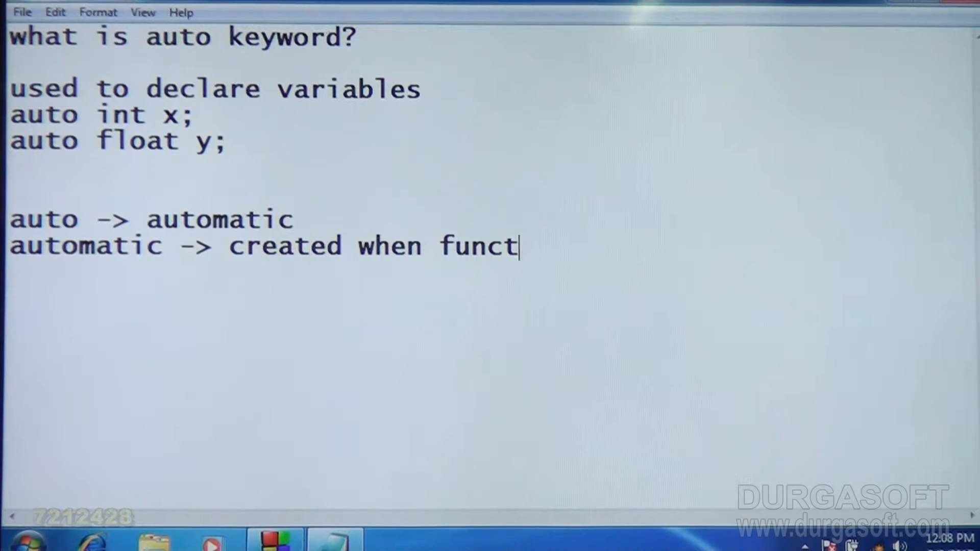
{"action": "type", "text": "i"}
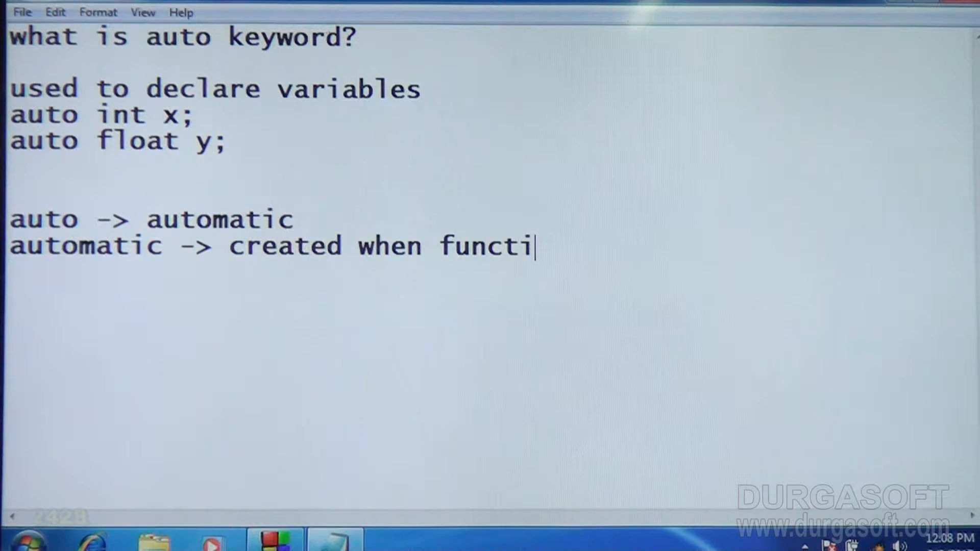
{"action": "type", "text": "on is ca"}
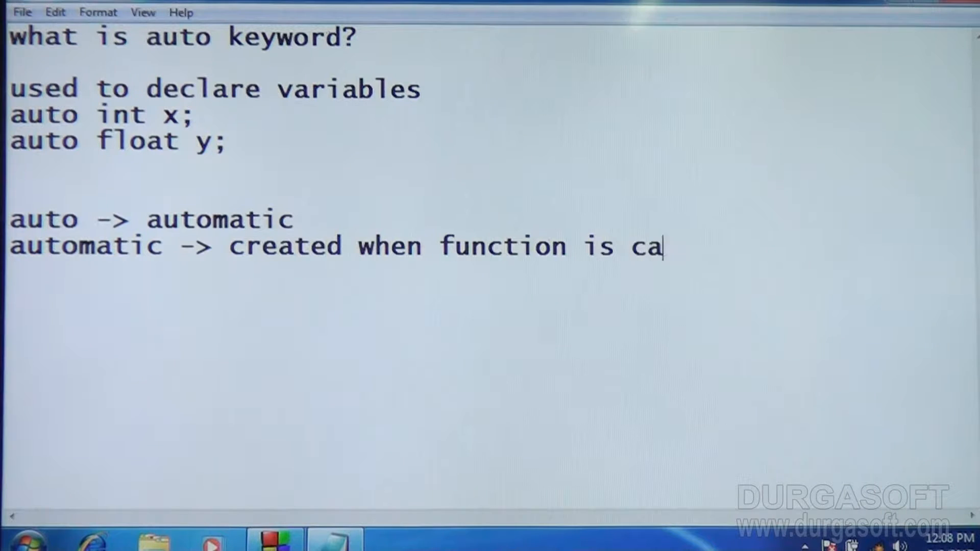
{"action": "type", "text": "l"}
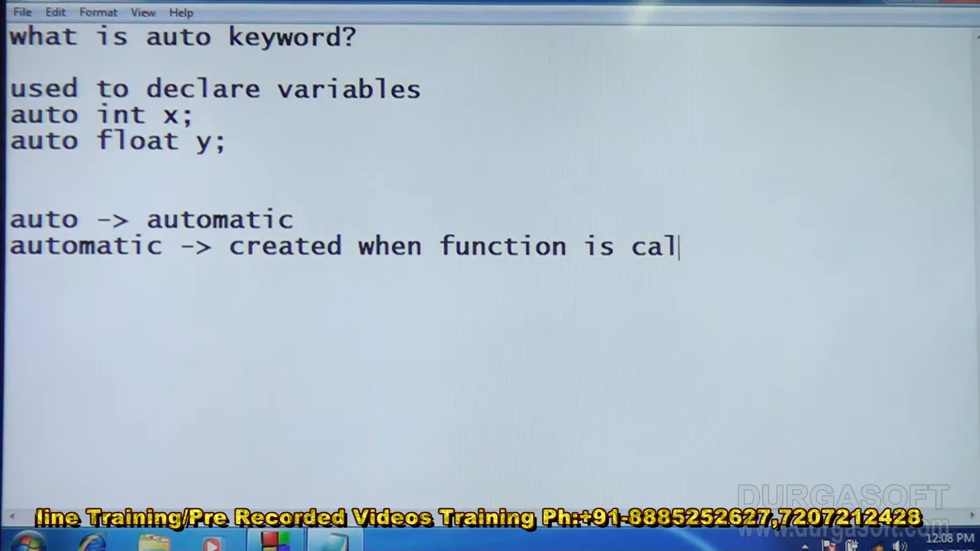
{"action": "type", "text": "led"}
{"action": "left_click", "coordinate": [164, 272]}
{"action": "type", "text": "and destroyed when"}
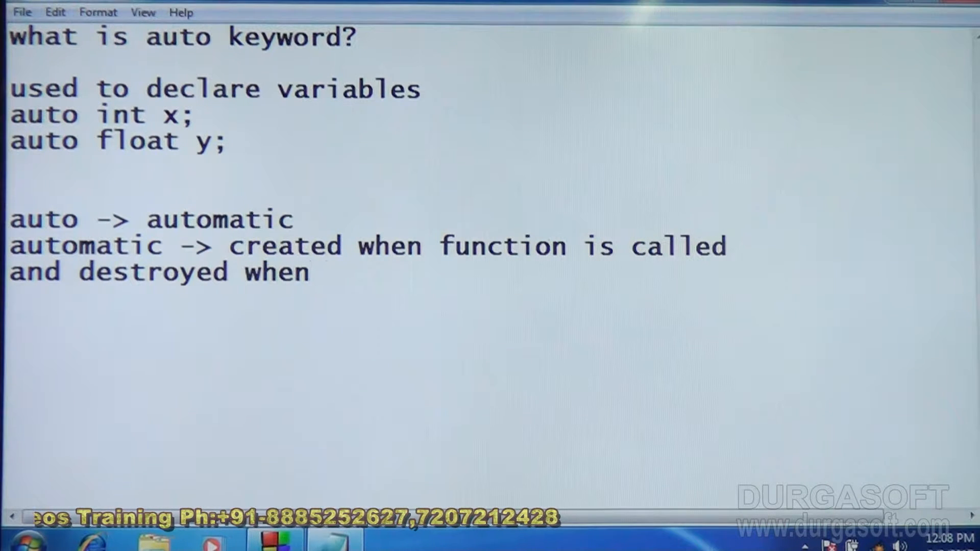
Complete the sentence with 'and destroyed when function exits.' and begin int x below
{"action": "type", "text": "funct"}
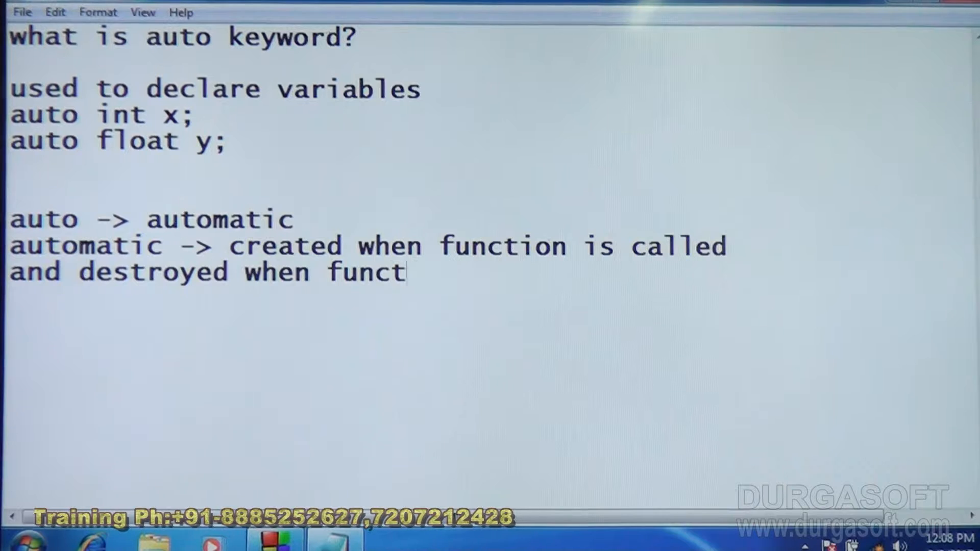
{"action": "type", "text": "ion ex"}
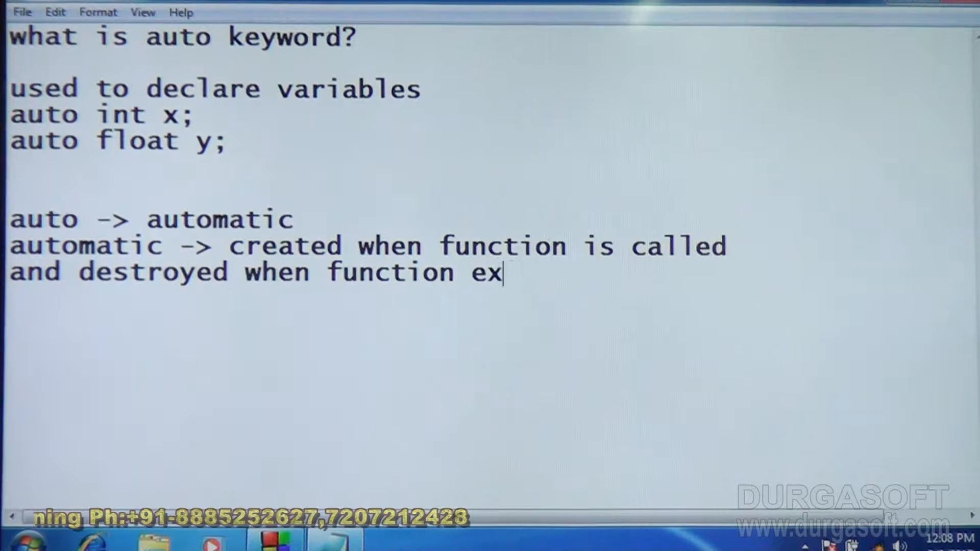
{"action": "type", "text": "its."}
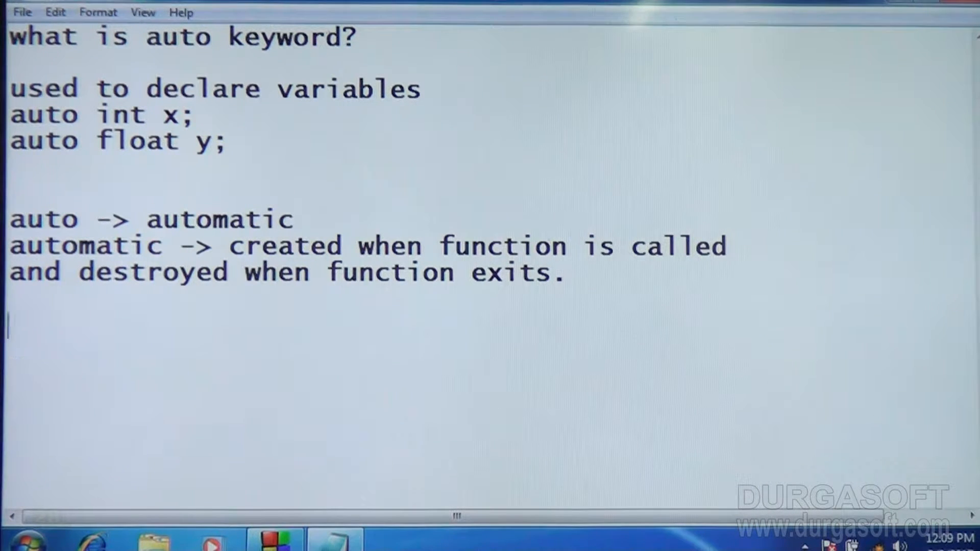
{"action": "type", "text": "intx"}
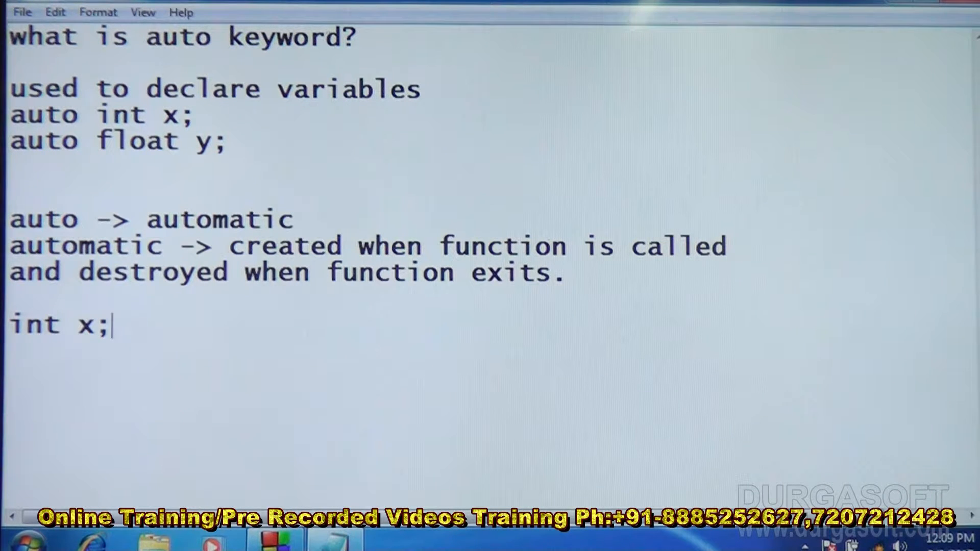
Add the auto int x; declaration line below the plain int x;
{"action": "type", "text": "auto"}
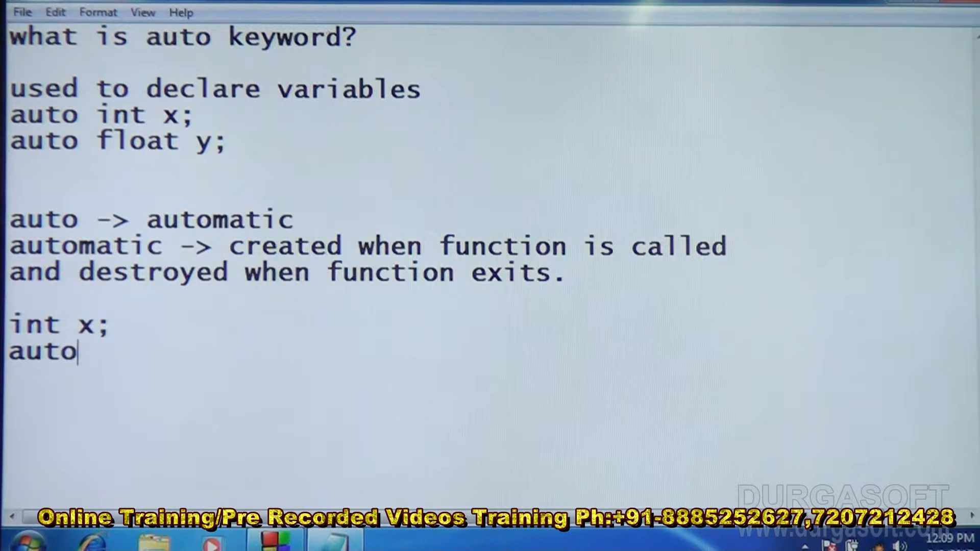
{"action": "type", "text": "int x;"}
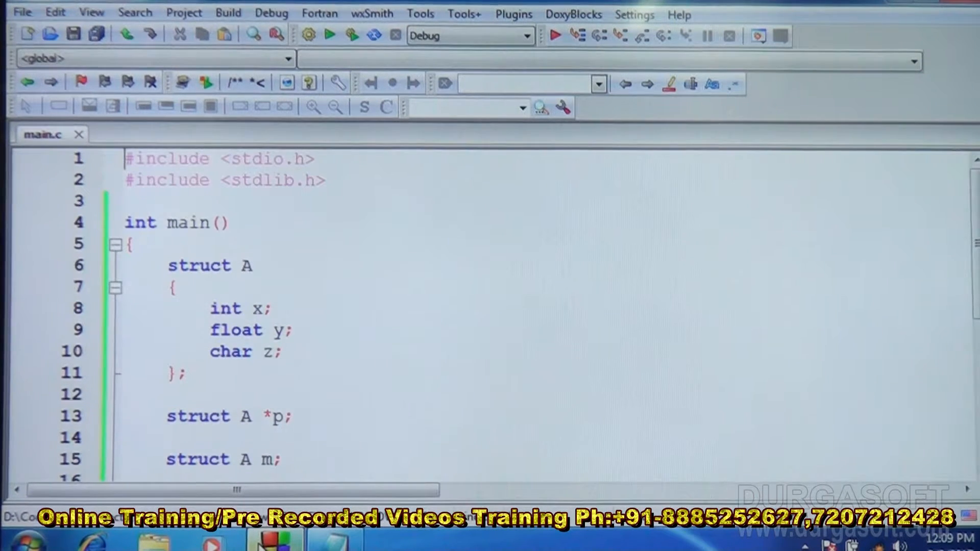
Replace the old struct code in main with the declaration int x = 100;
{"action": "double_click", "coordinate": [199, 265]}
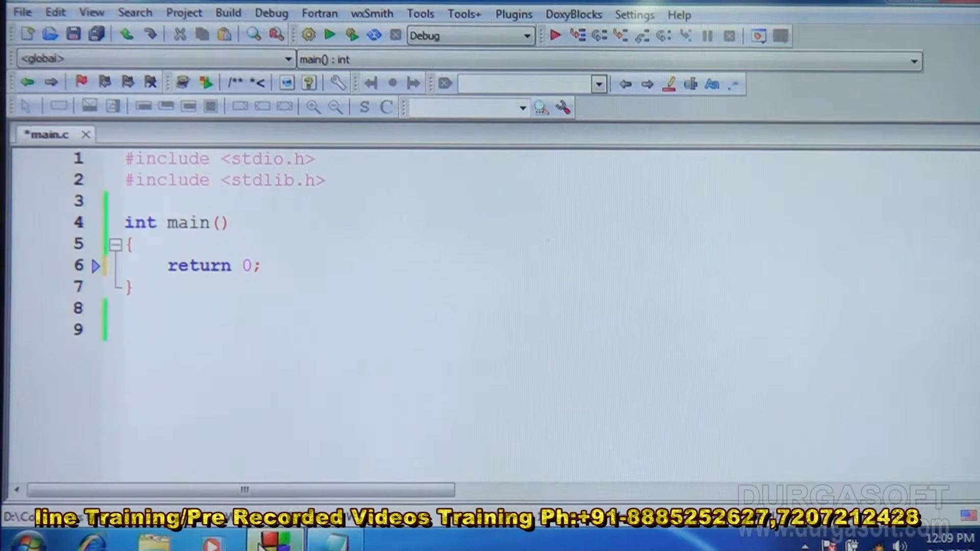
{"action": "key", "text": "Enter"}
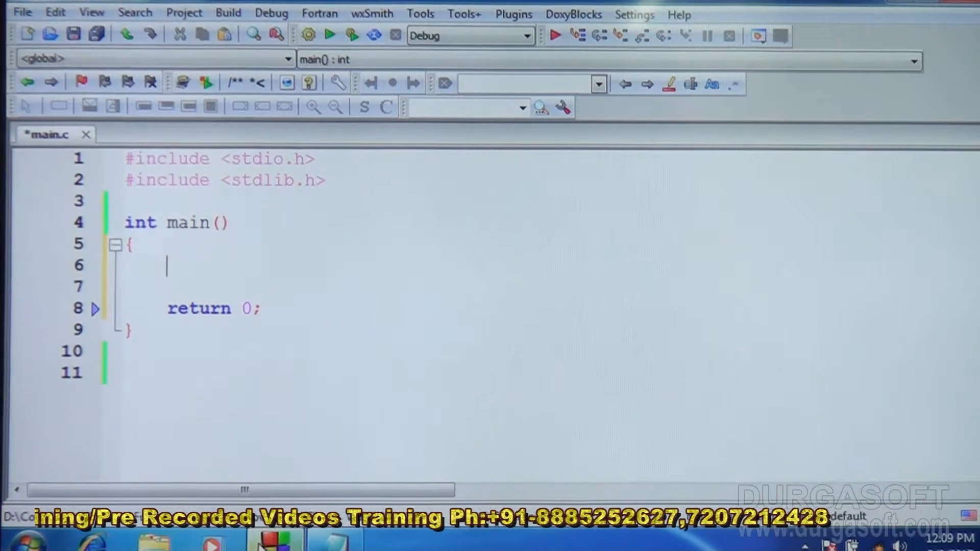
{"action": "type", "text": "int x = 1"}
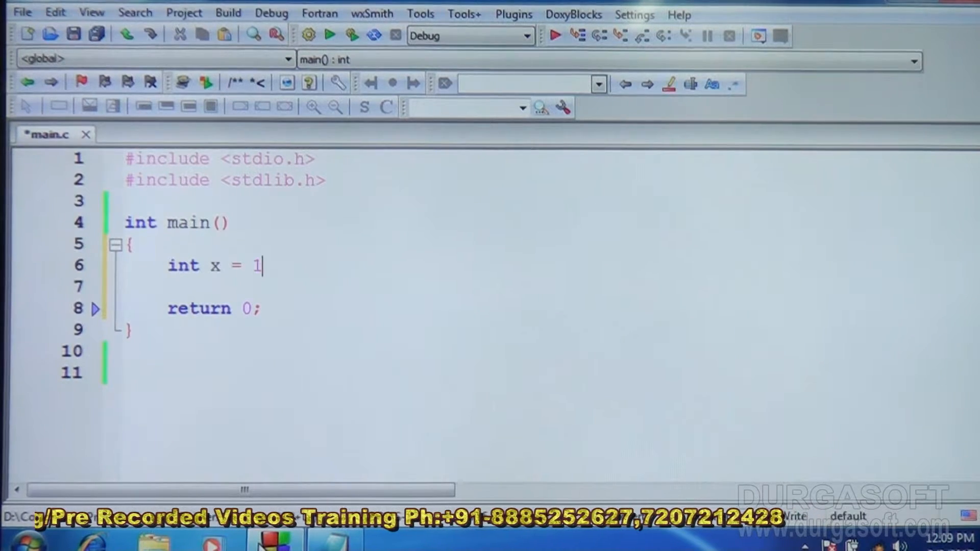
{"action": "type", "text": "00;"}
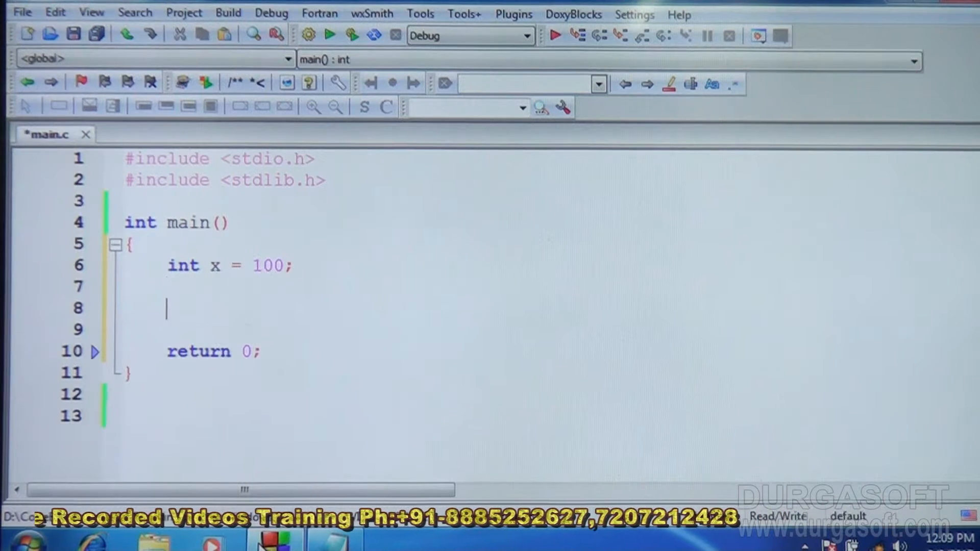
Add printf("%d\n", x); to print x and save main.c
{"action": "type", "text": "printf"}
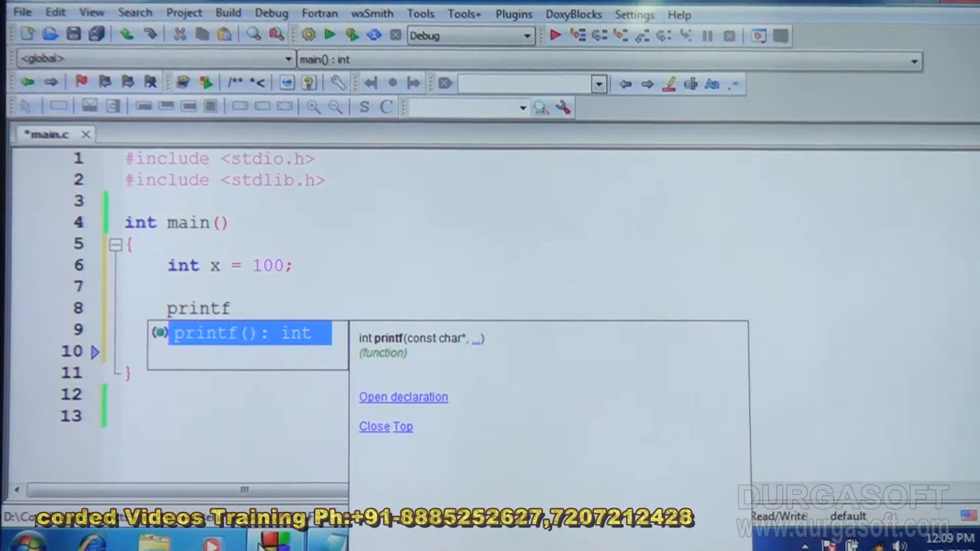
{"action": "type", "text": "(\"\")"}
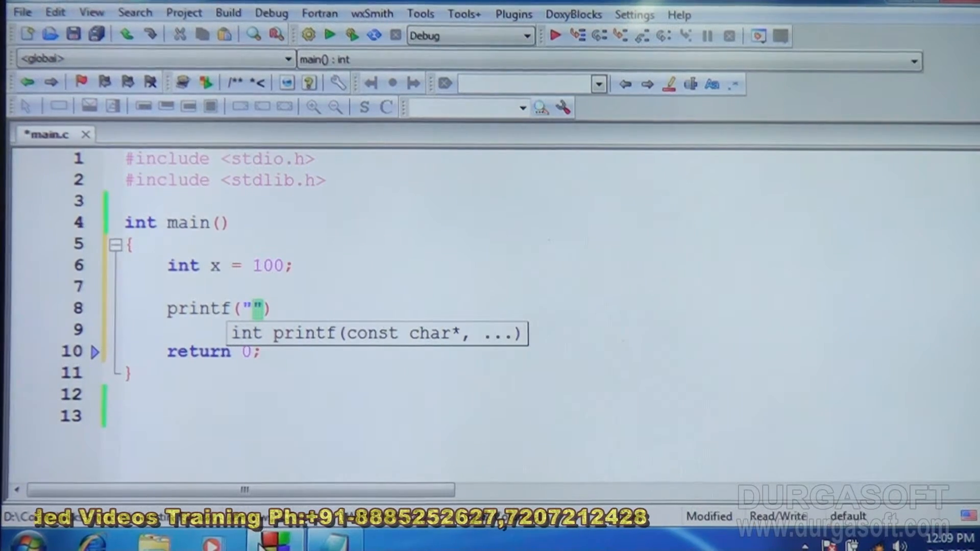
{"action": "type", "text": "%d"}
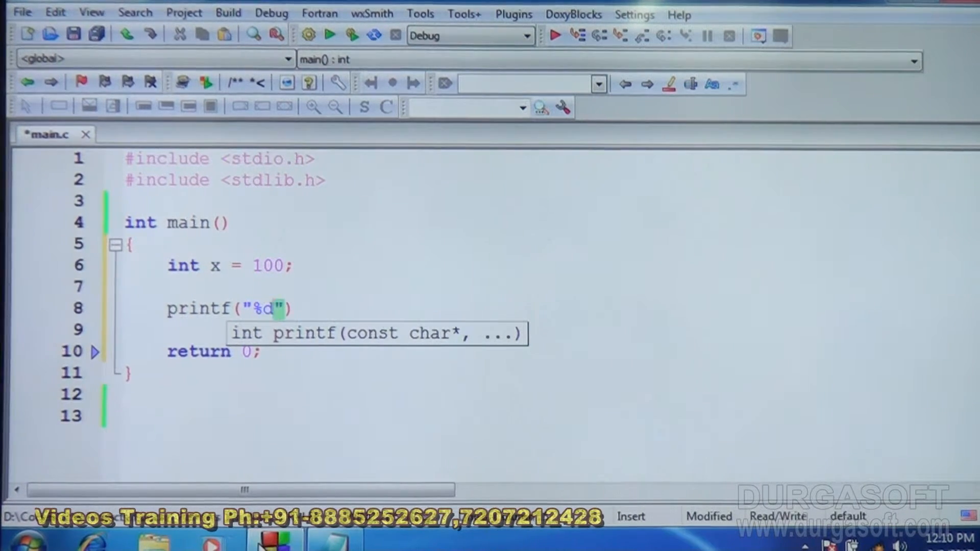
{"action": "type", "text": "\\n"}
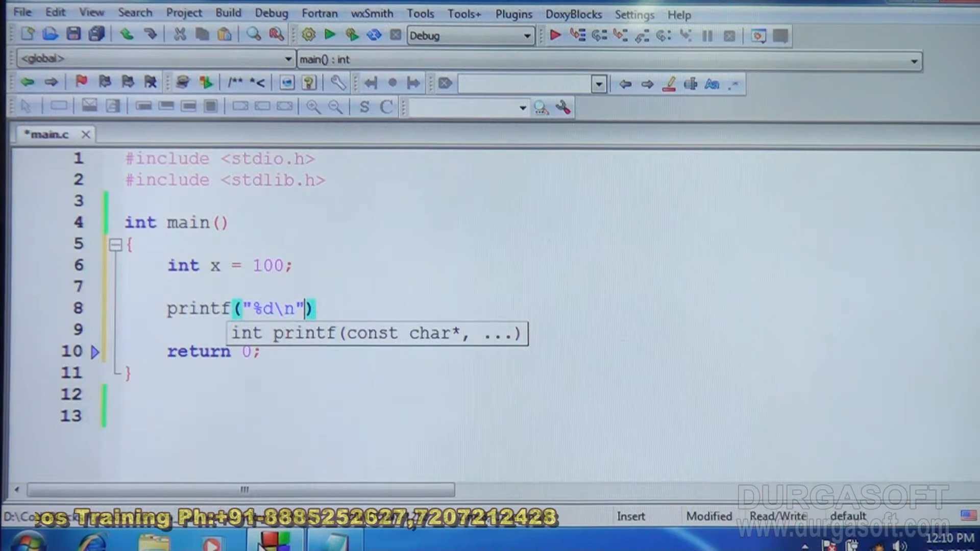
{"action": "type", "text": ", x"}
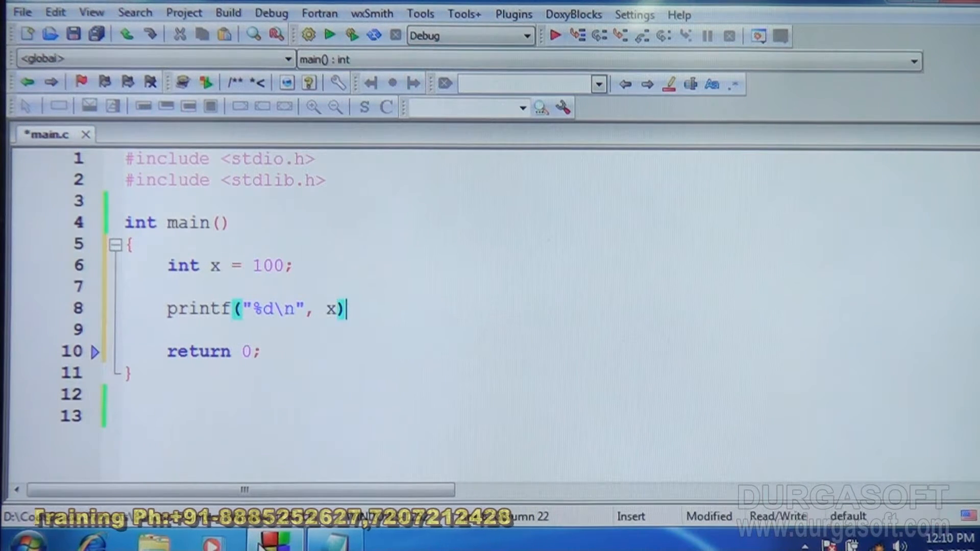
{"action": "type", "text": ";"}
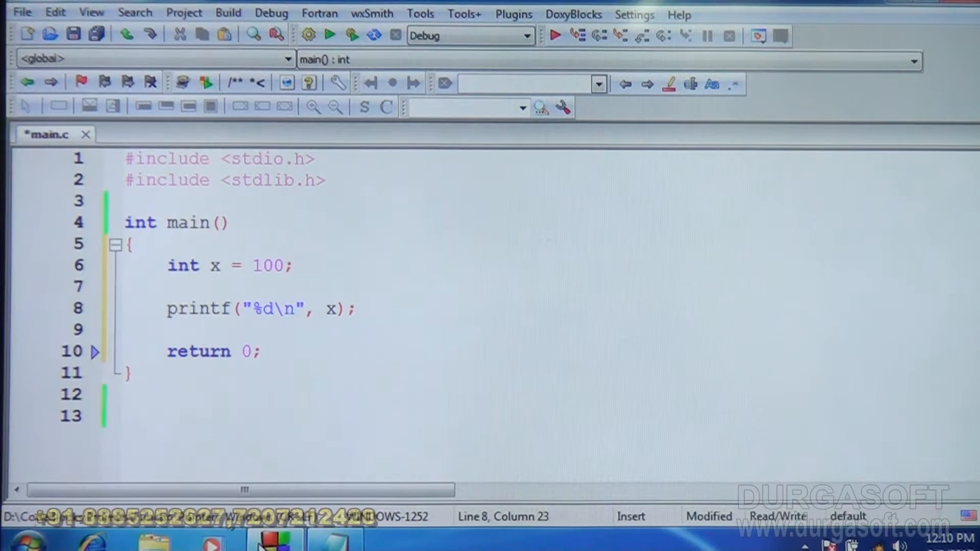
{"action": "key", "text": "ctrl+s"}
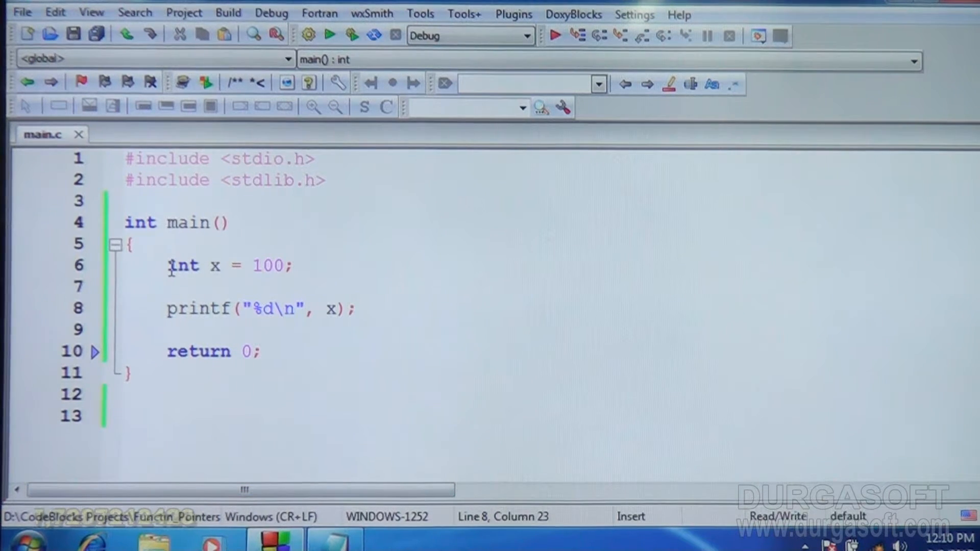
Prefix the int x = 100 declaration in main with the auto keyword
{"action": "type", "text": "auto"}
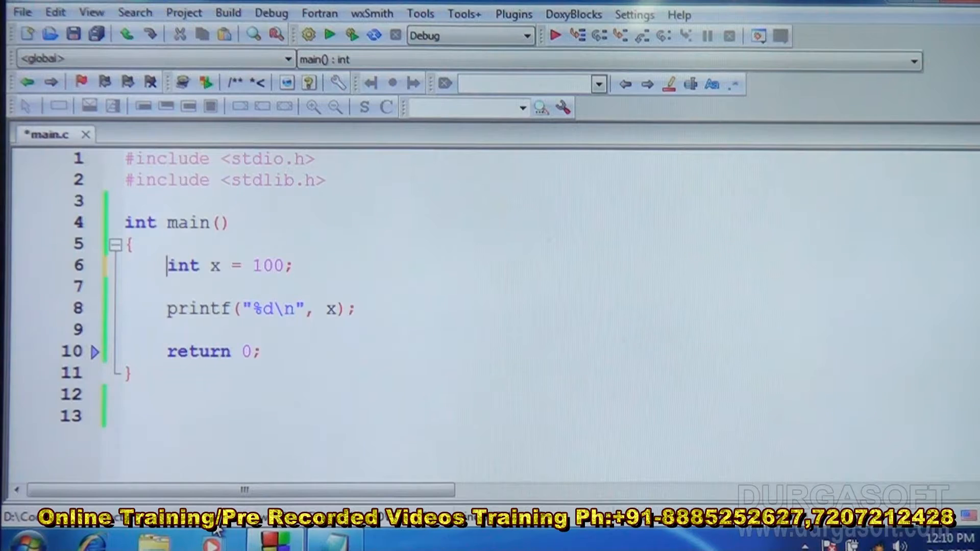
{"action": "mouse_move", "coordinate": [209, 326]}
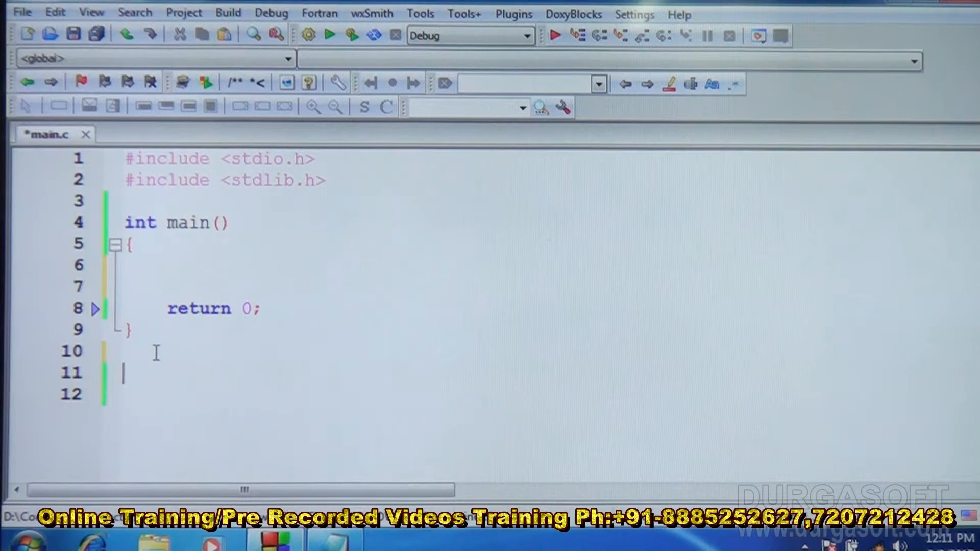
Define void f() below main declaring int a = 50
{"action": "type", "text": "void"}
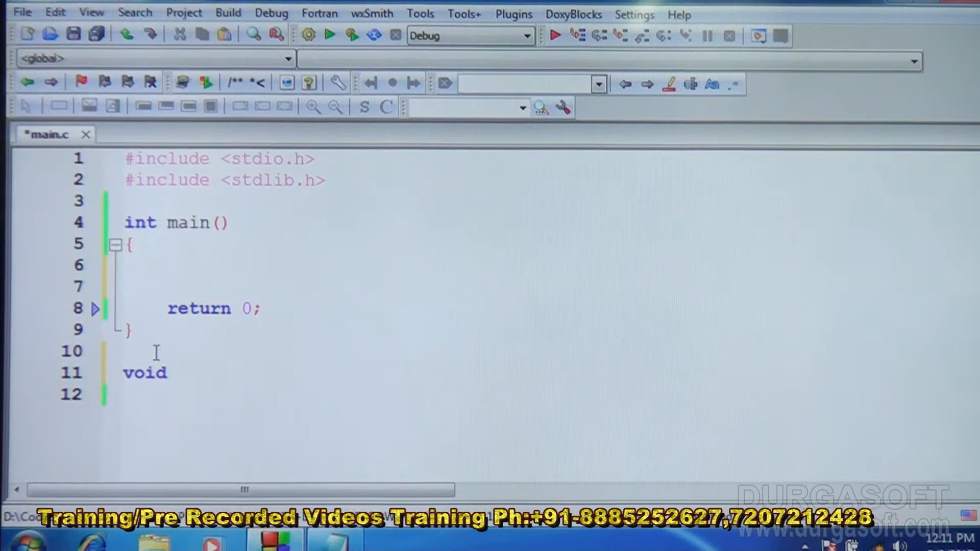
{"action": "type", "text": "f()"}
{"action": "type", "text": "{"}
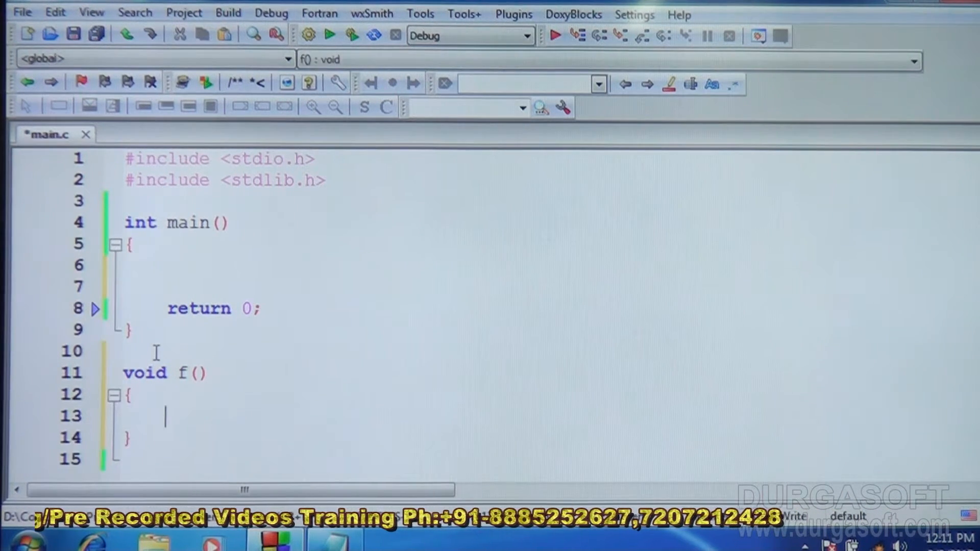
{"action": "type", "text": "int"}
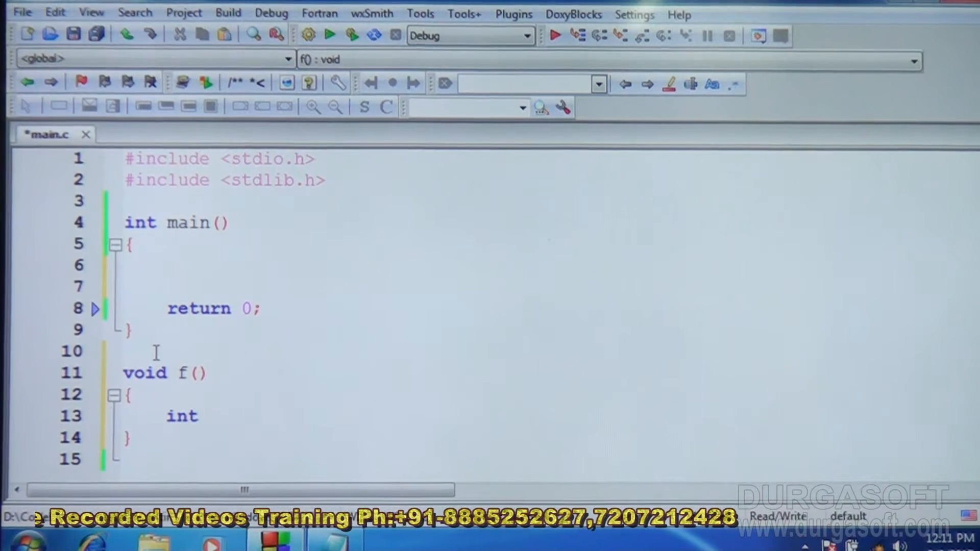
{"action": "type", "text": "a;"}
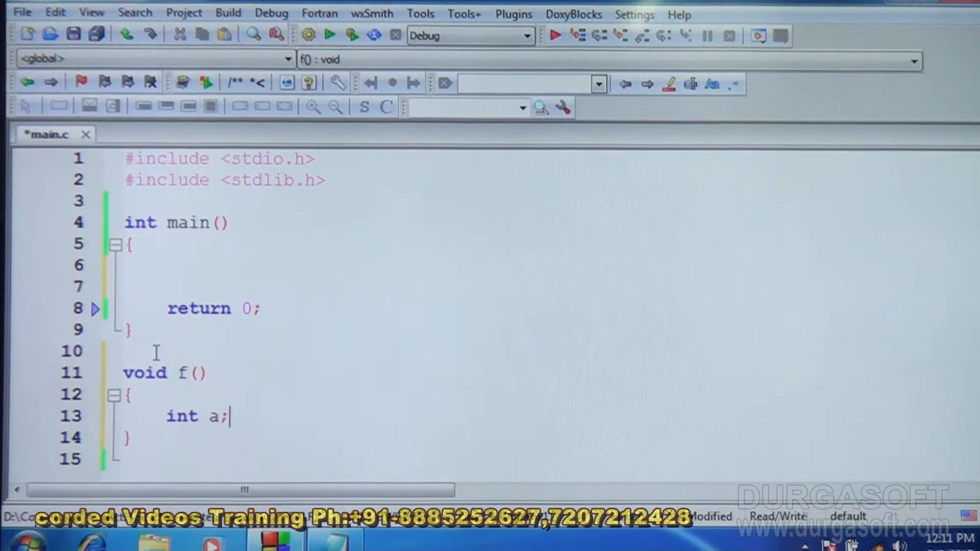
{"action": "key", "text": "Backspace"}
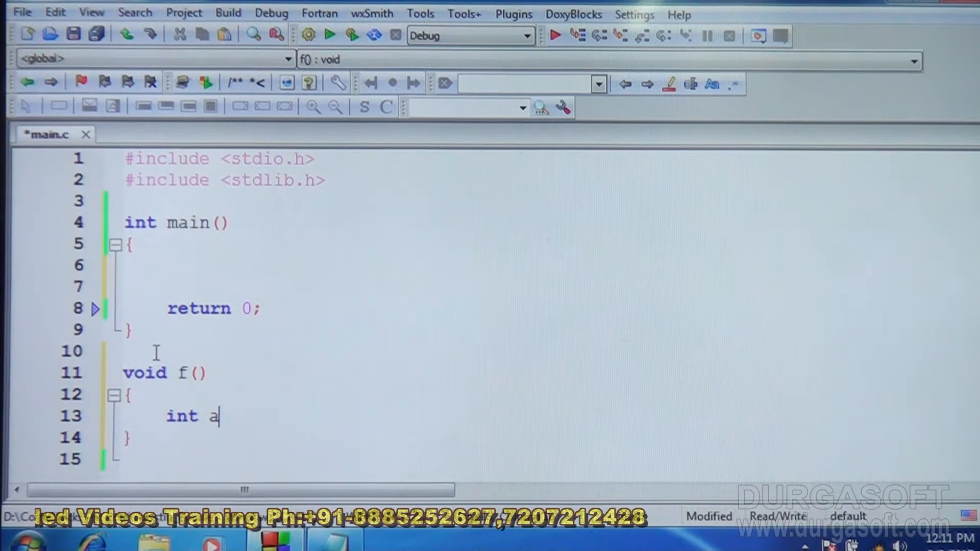
{"action": "type", "text": "= 50;"}
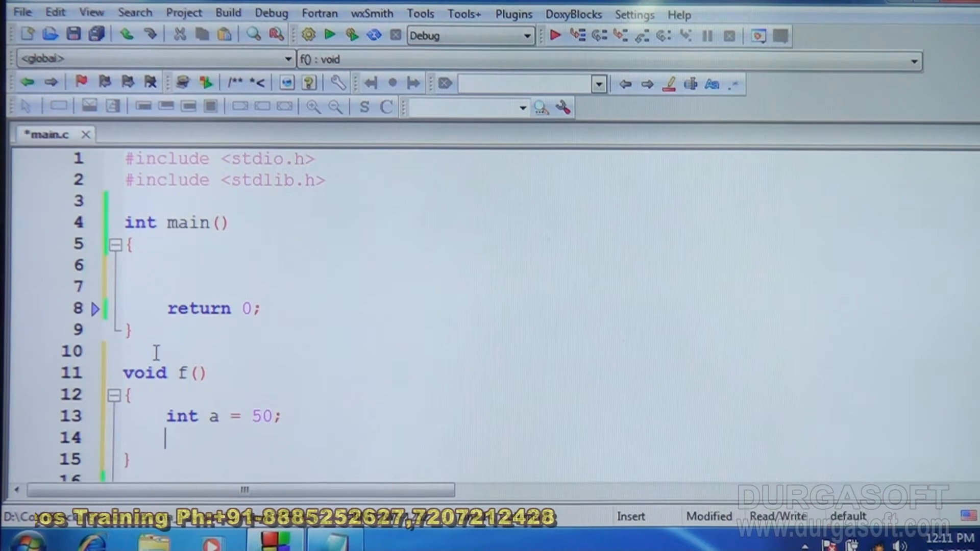
Inside f, print a with printf("%d\n", a); and increment it with a++;
{"action": "type", "text": "p"}
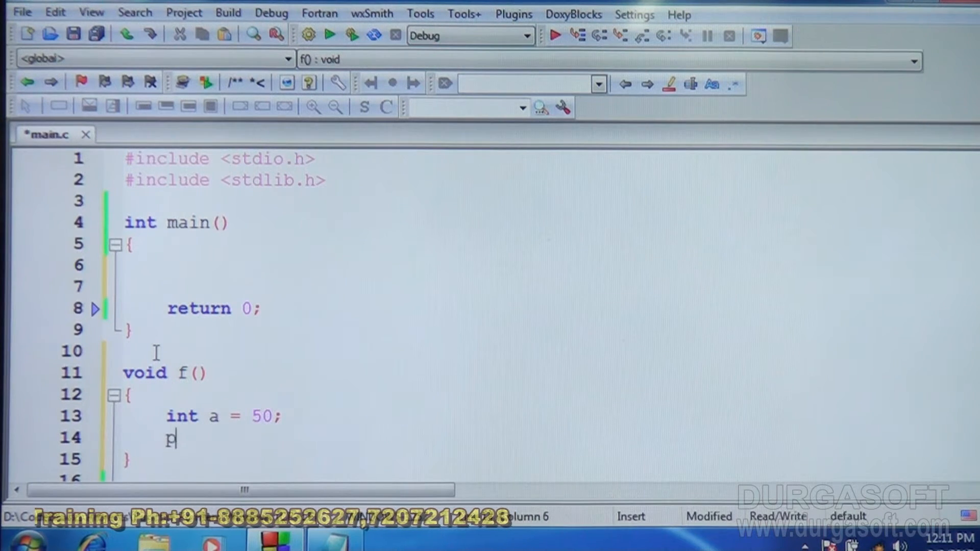
{"action": "type", "text": "rintf("}
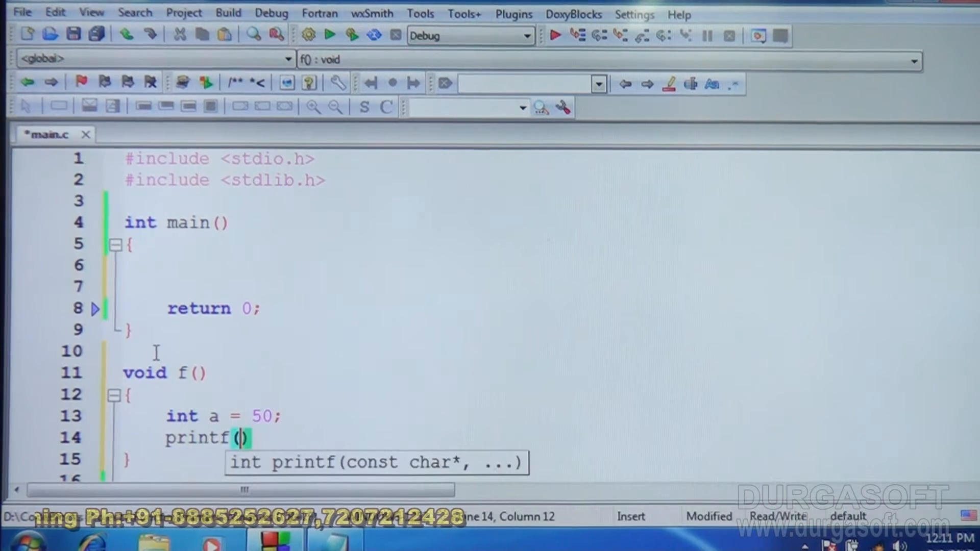
{"action": "type", "text": "\"%d\""}
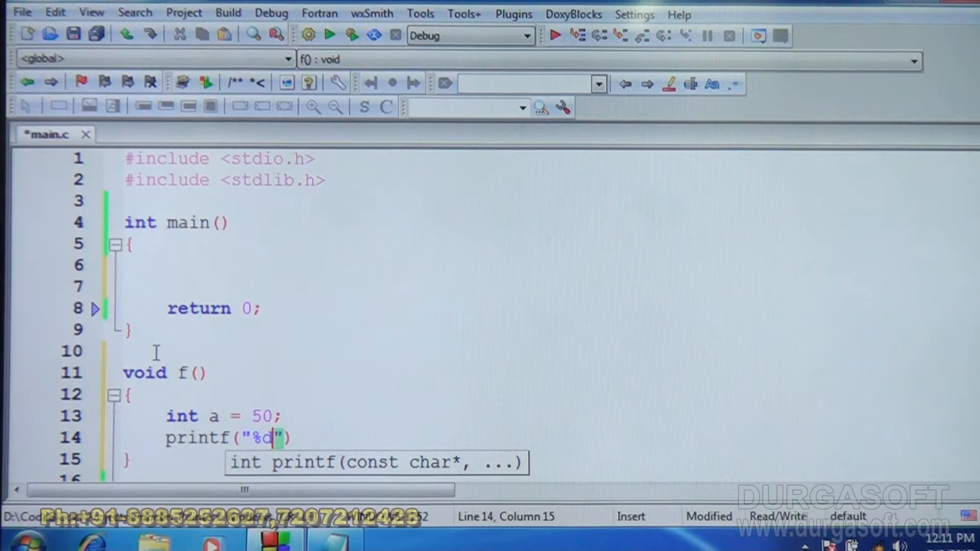
{"action": "type", "text": "\\n"}
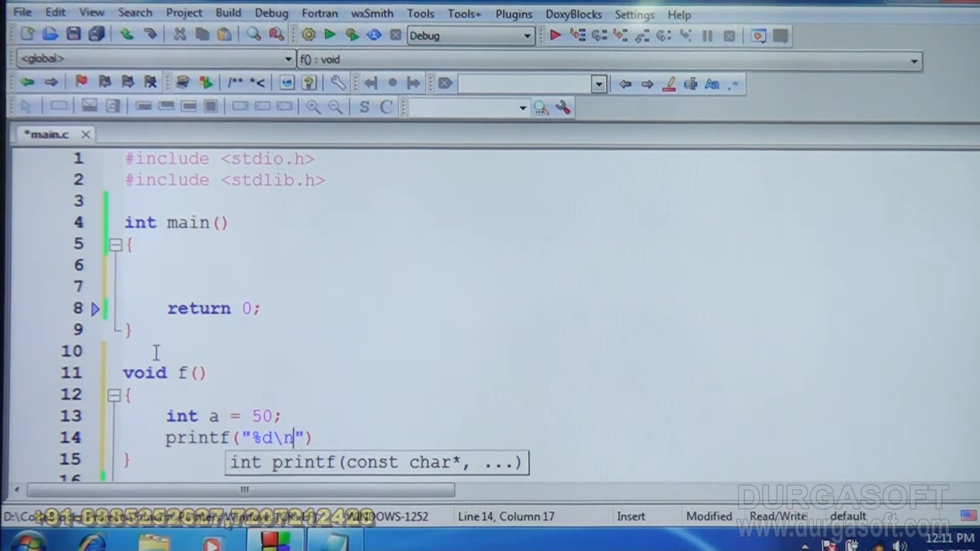
{"action": "type", "text": ", a"}
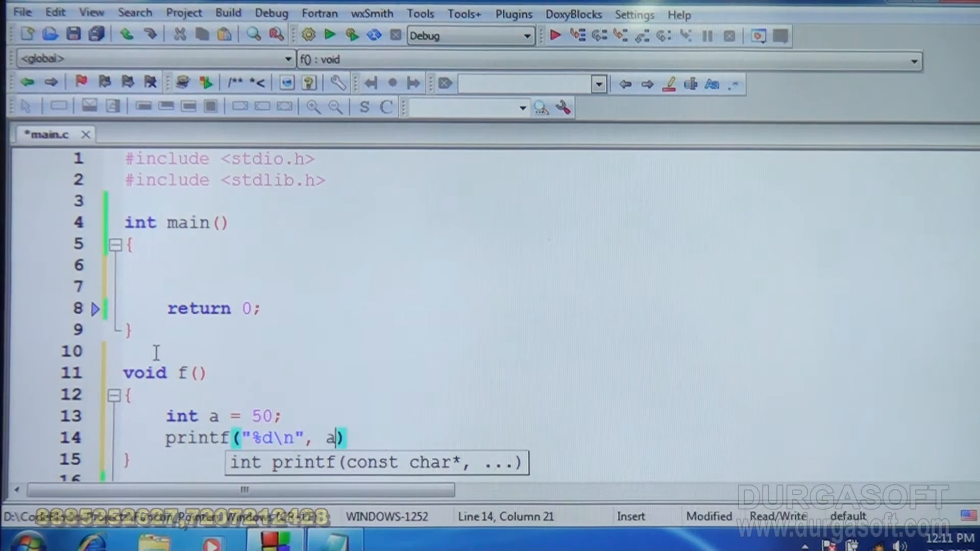
{"action": "type", "text": ";"}
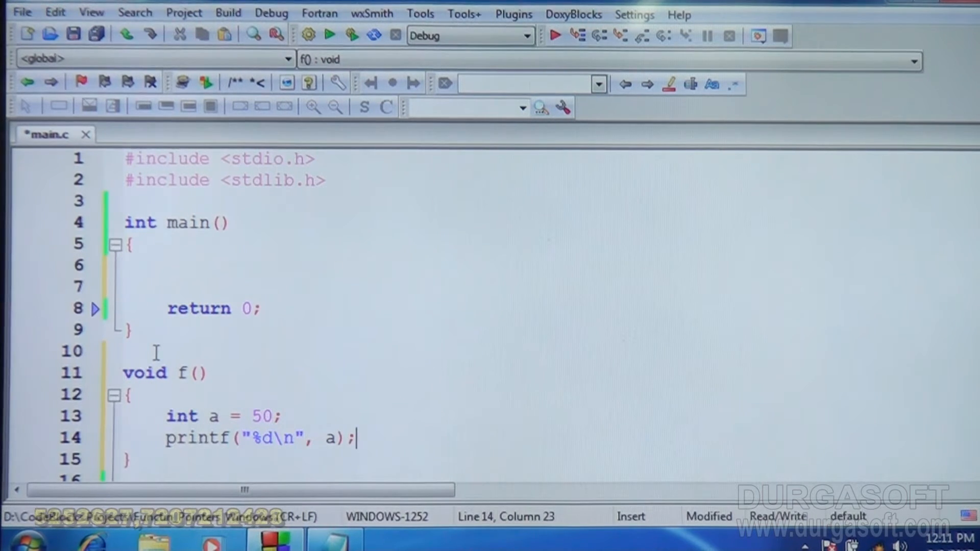
{"action": "type", "text": "in"}
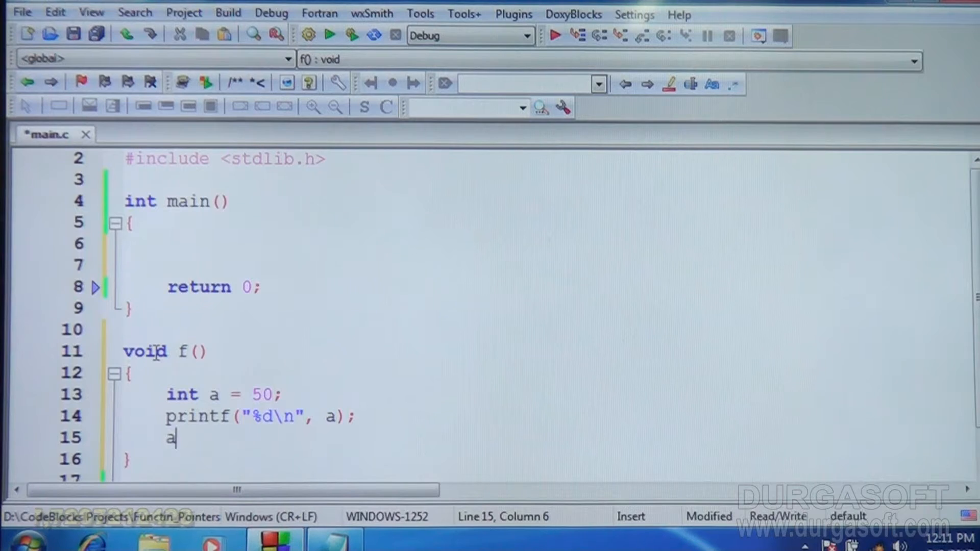
{"action": "type", "text": "++;"}
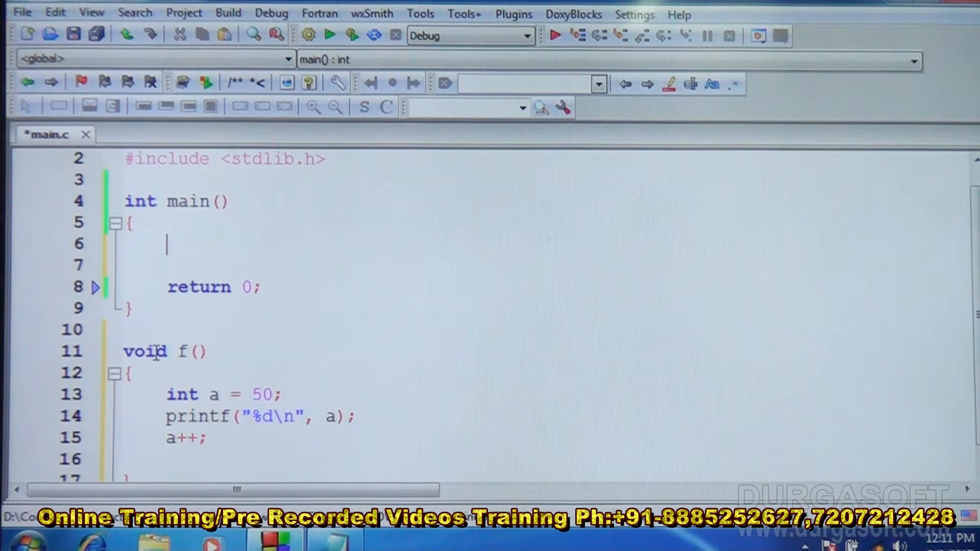
Call f(); three times on consecutive lines in main before return 0
{"action": "type", "text": "f"}
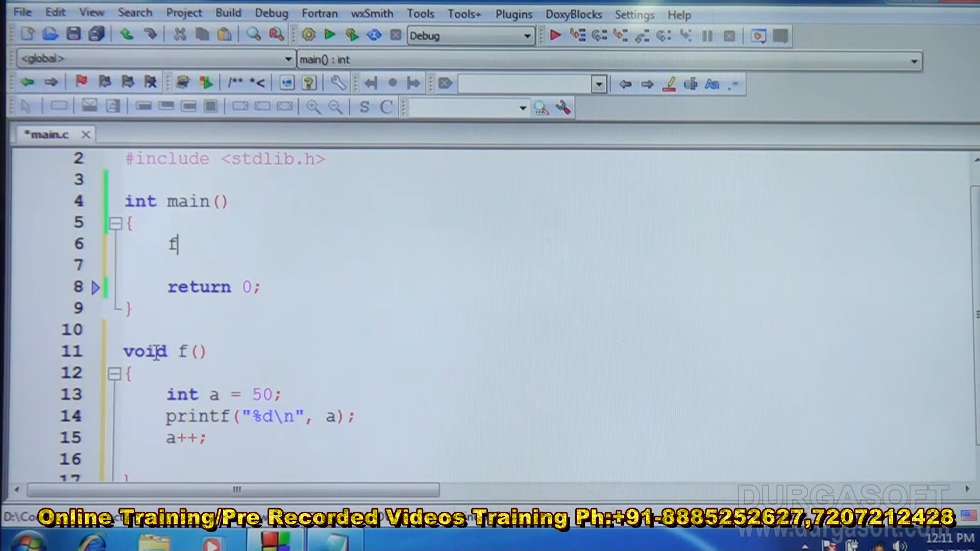
{"action": "type", "text": "();"}
{"action": "type", "text": "f("}
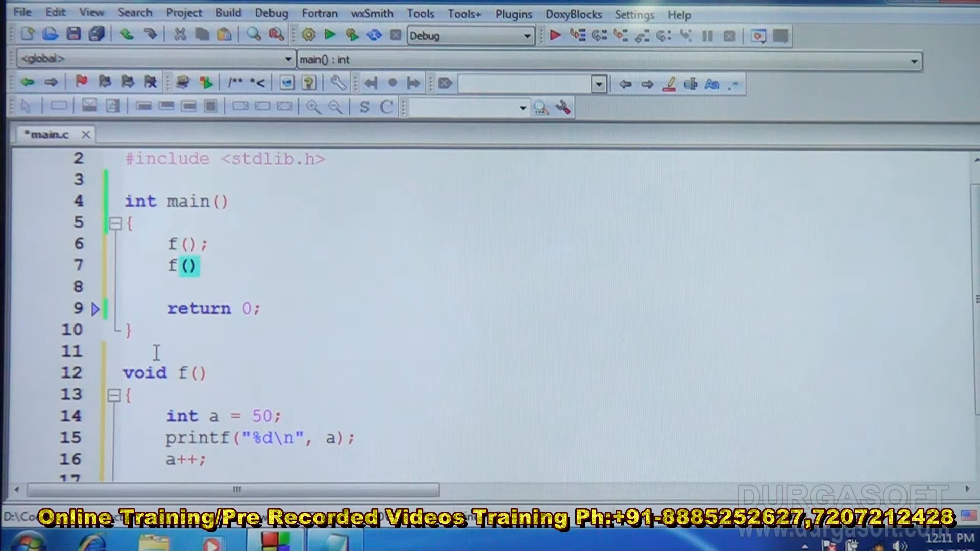
{"action": "type", "text": ");"}
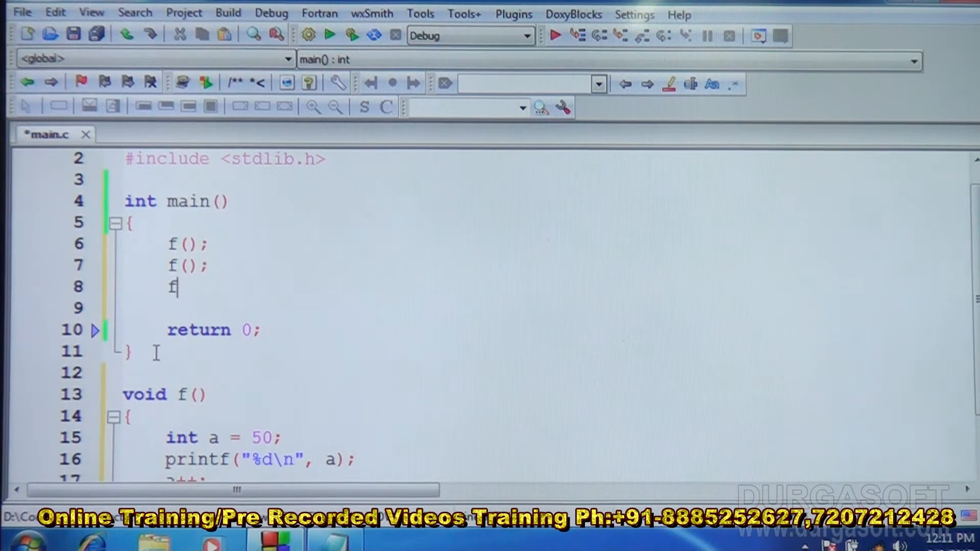
{"action": "type", "text": "();"}
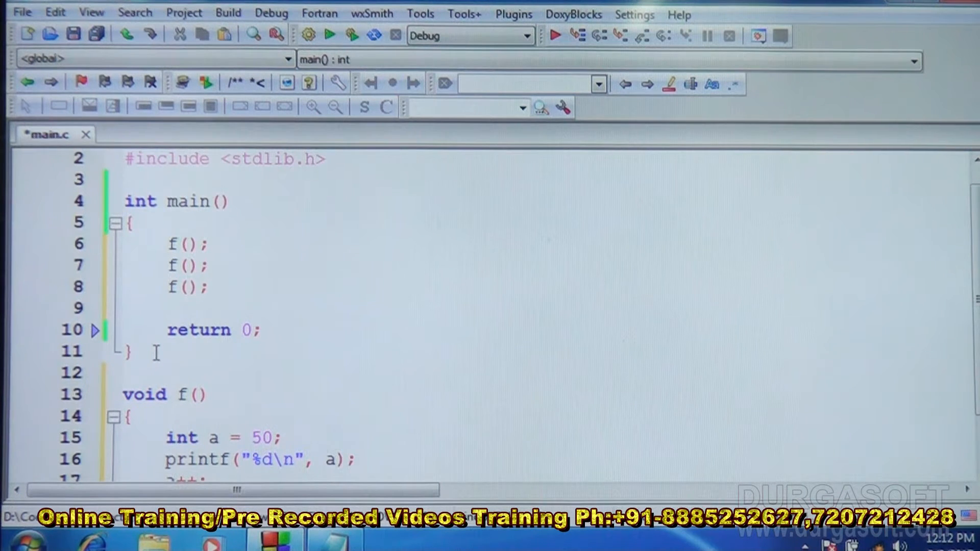